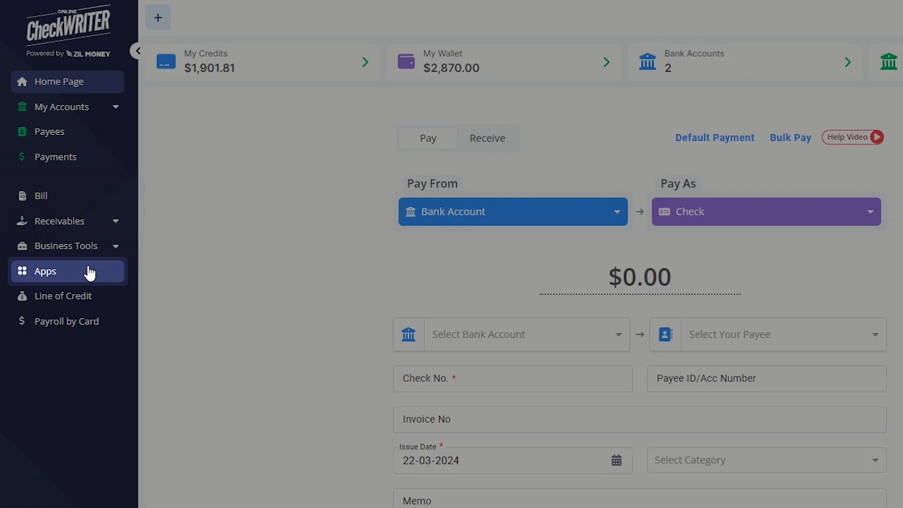
- Open the Gusto integration from Apps' third-party application integrations
click(44, 272)
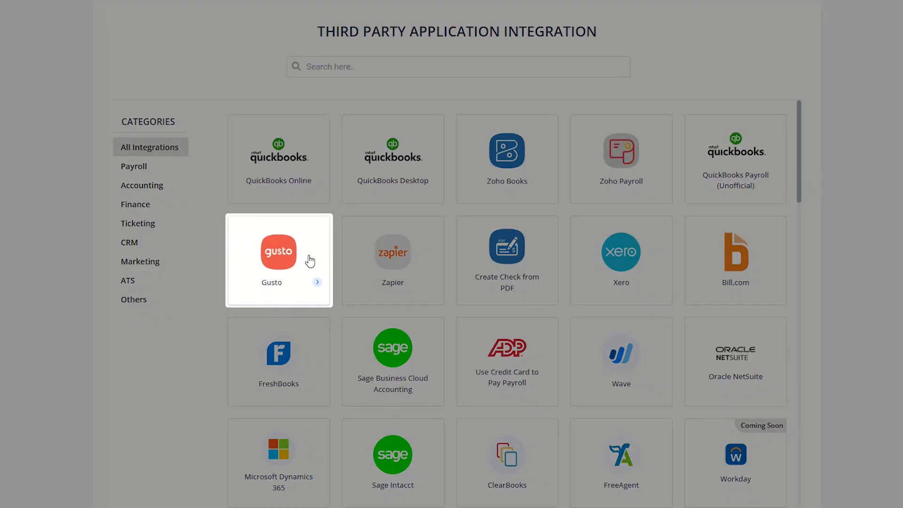
click(278, 259)
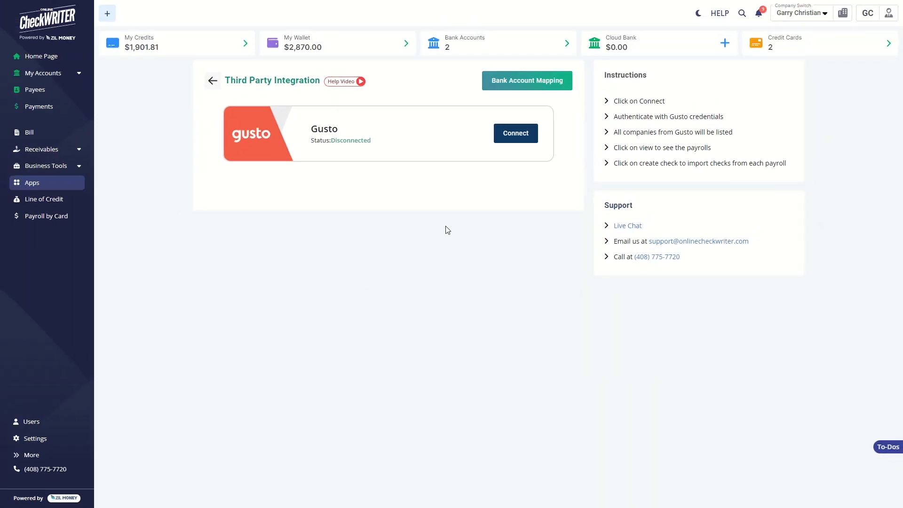
- Sign in to Gusto and authorize demo company for OnlineCheckWriter
click(515, 134)
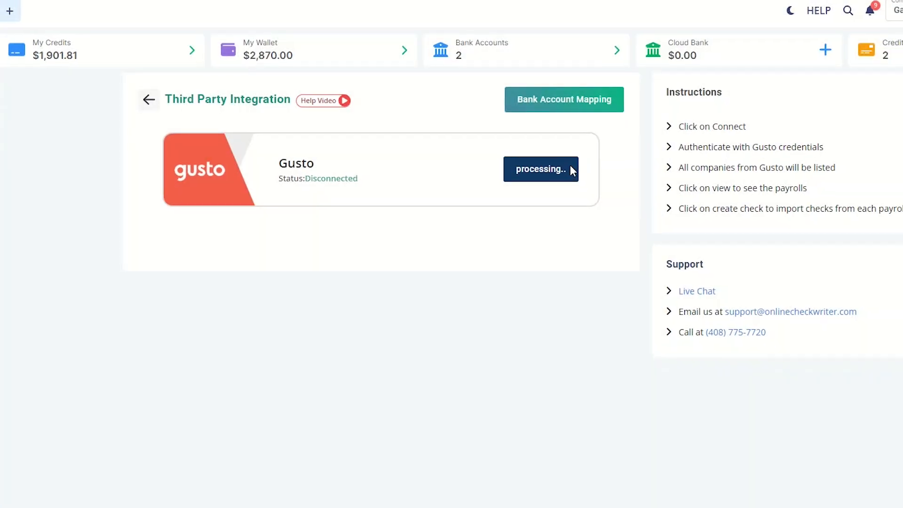
click(541, 169)
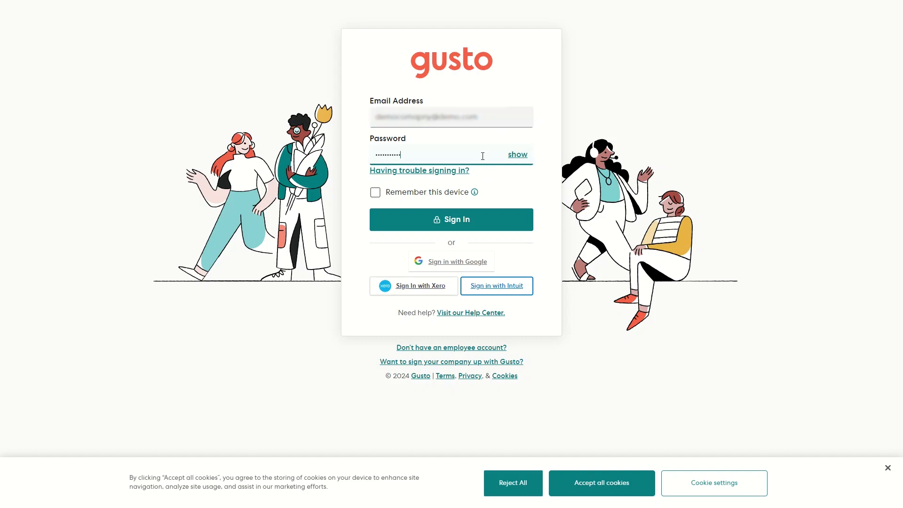
click(451, 231)
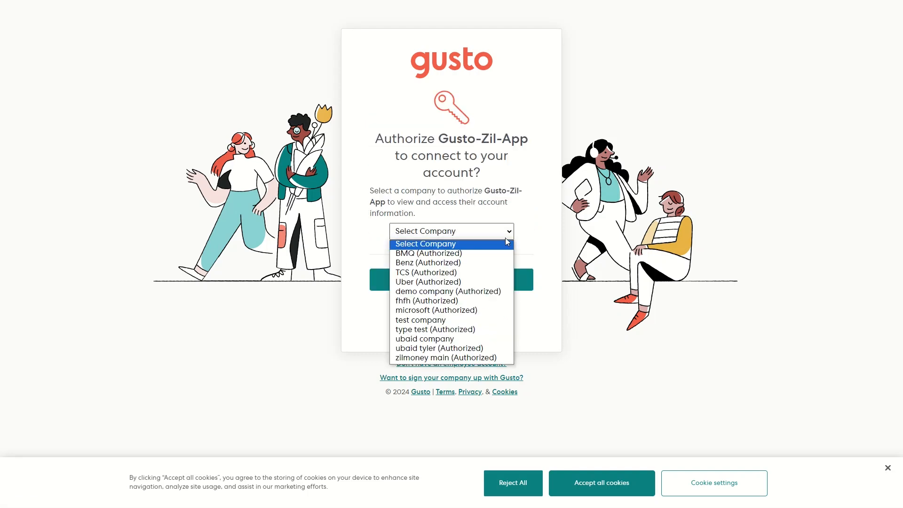
click(448, 292)
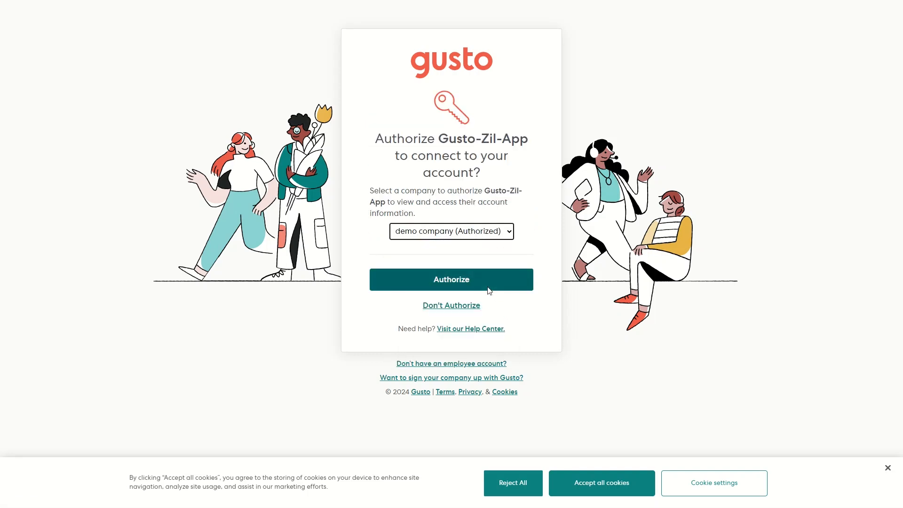
click(451, 279)
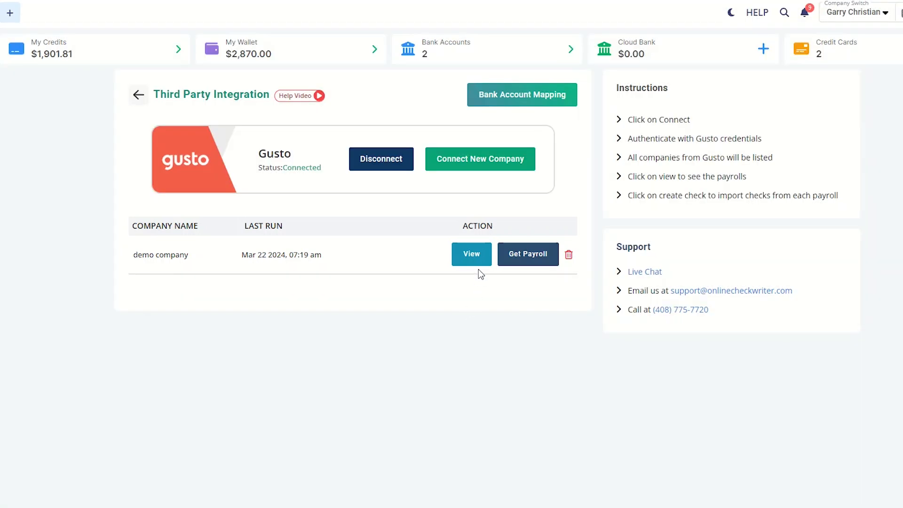
click(471, 254)
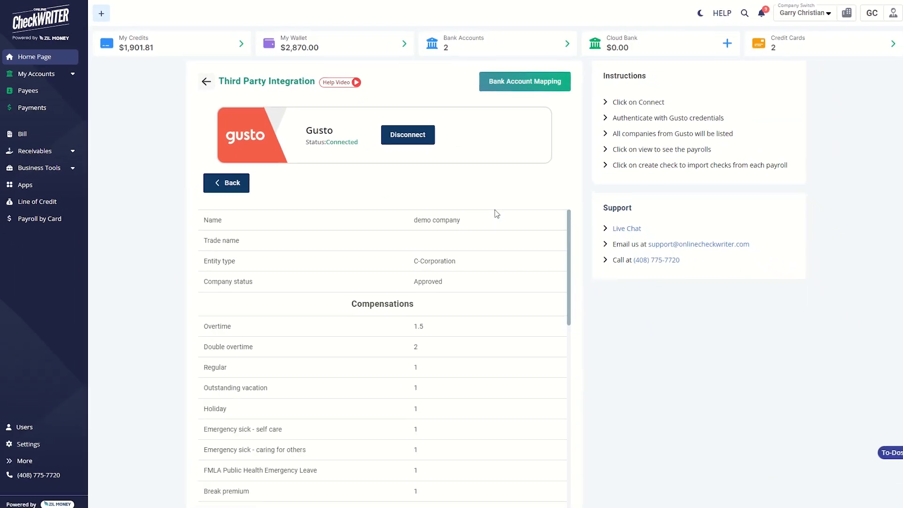
scroll(down, 3)
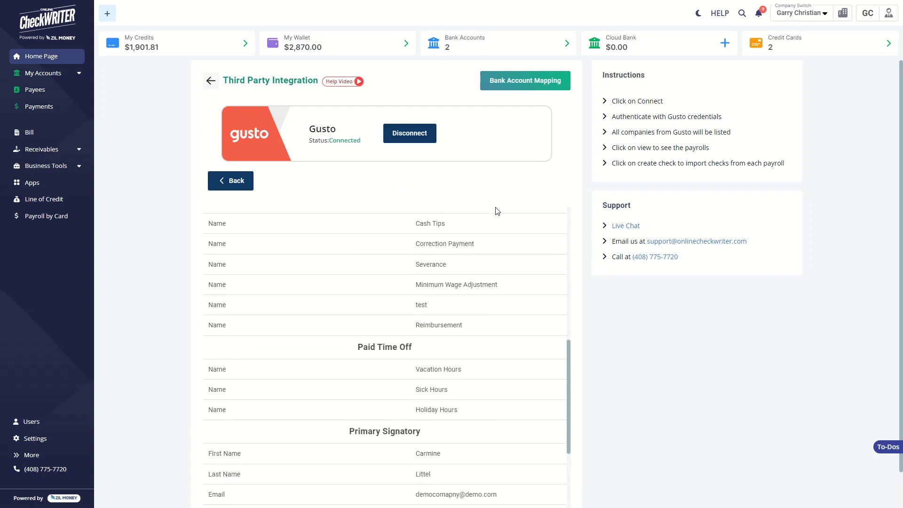
click(230, 180)
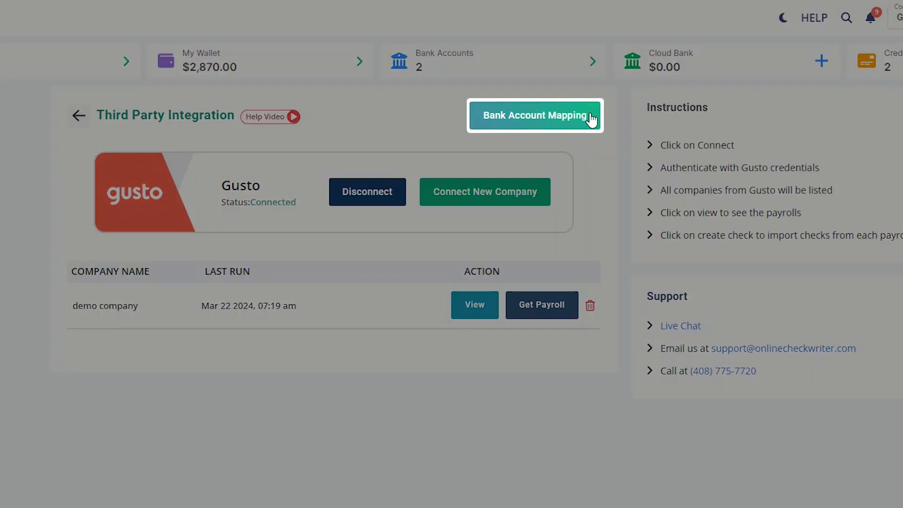
- Map demo company's Gusto bank account to My Bank1
click(535, 115)
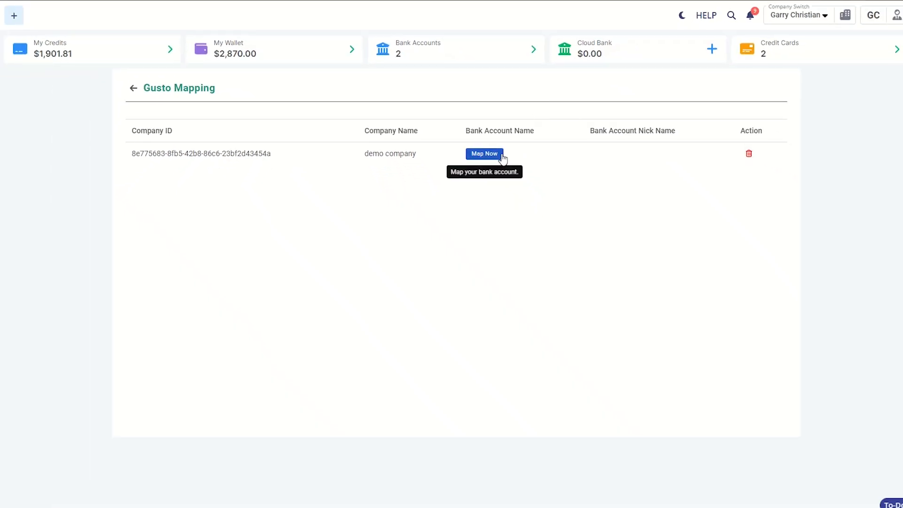
click(484, 154)
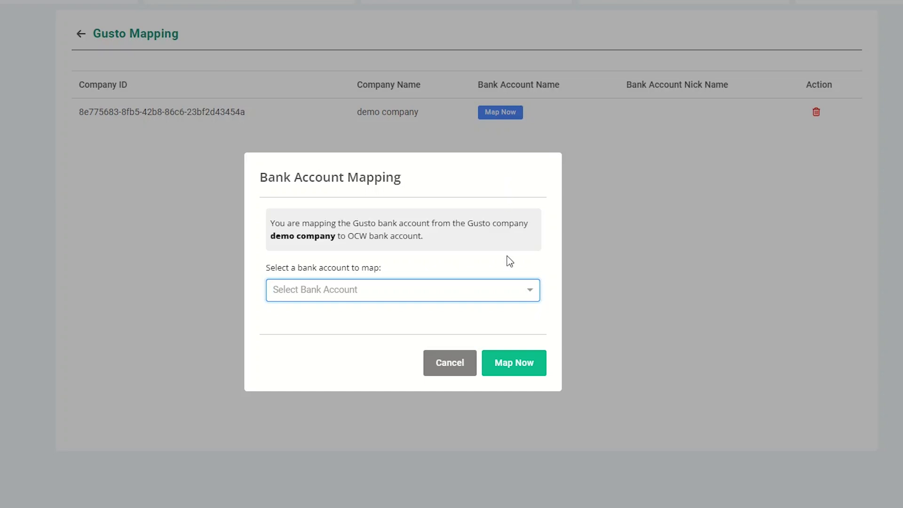
click(403, 290)
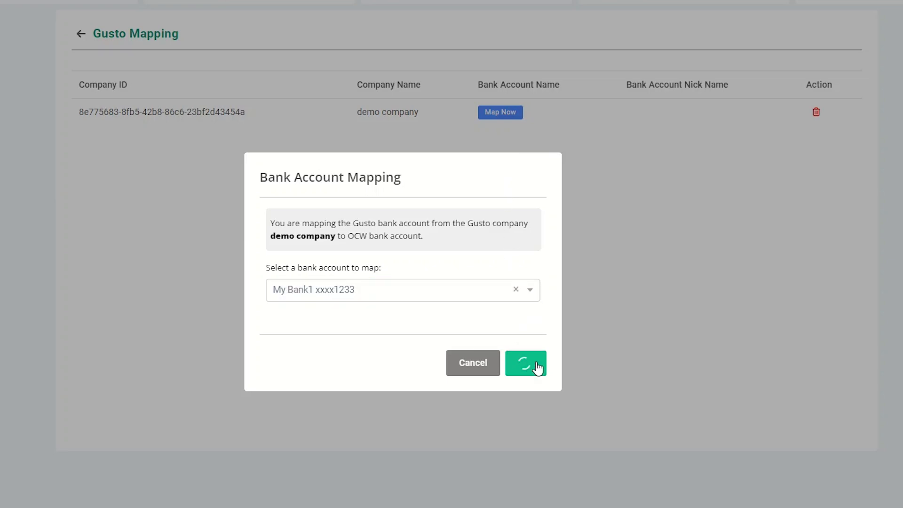
click(525, 363)
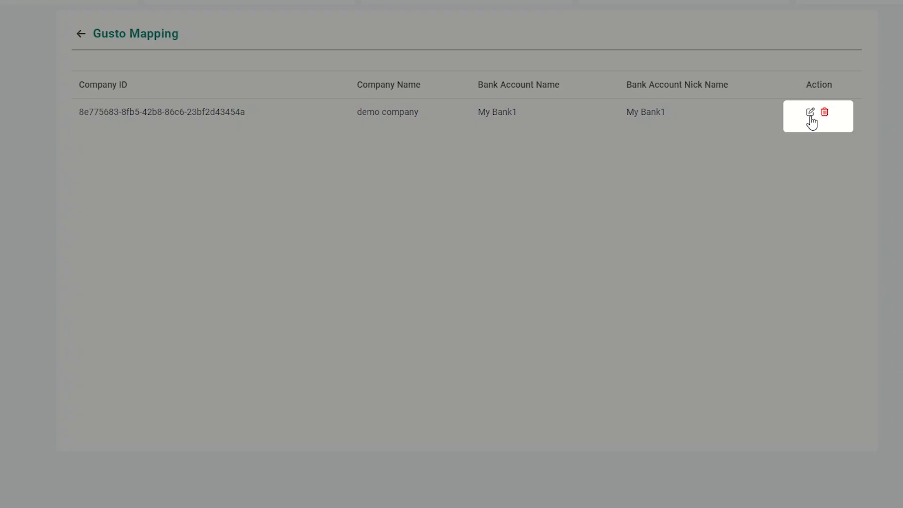
mouse_move(825, 113)
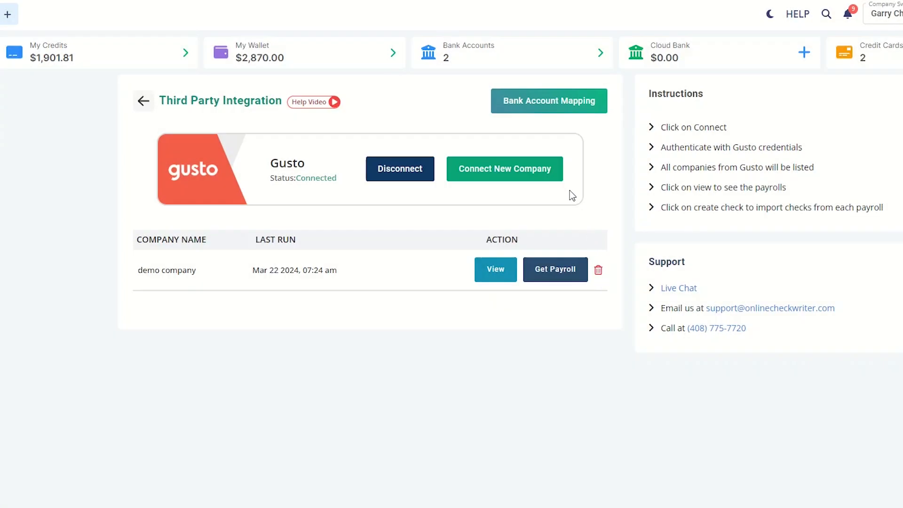
- Connect Uber, fetch demo company's payroll, and create checks for 30-01-2024–05-02-2024
click(505, 169)
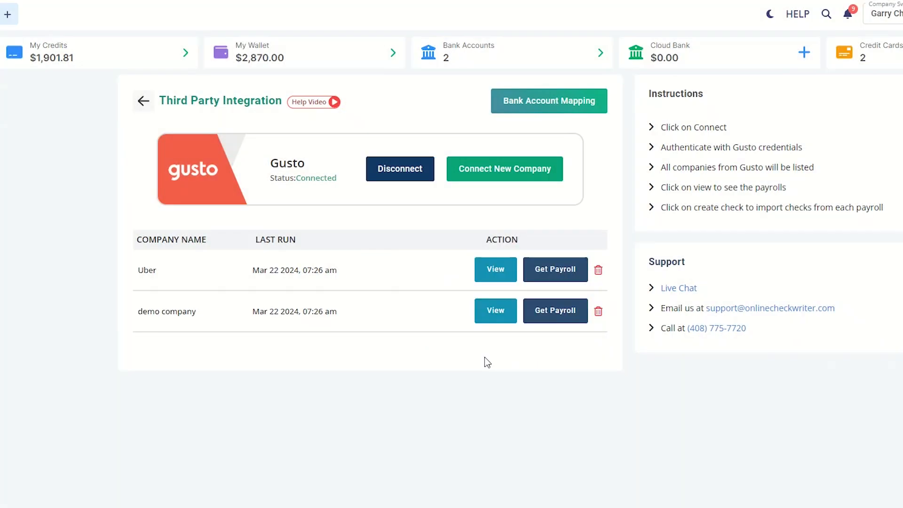
click(555, 310)
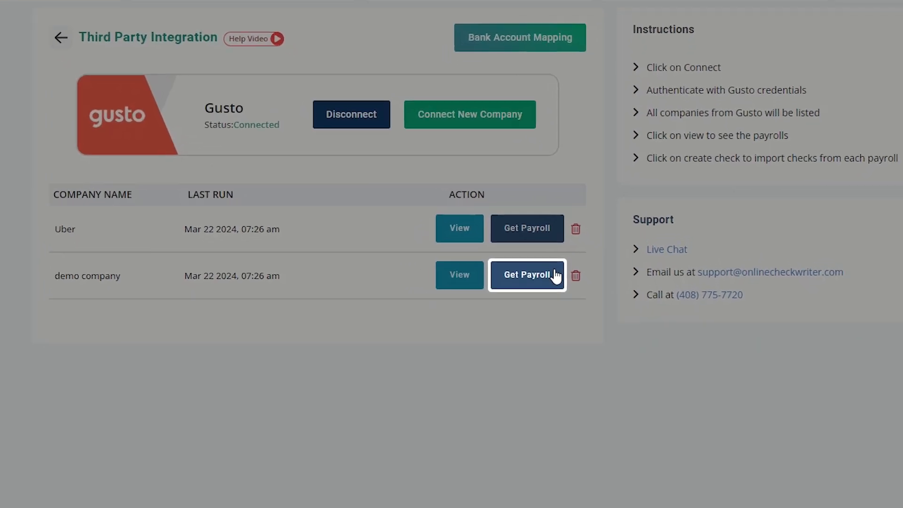
click(527, 275)
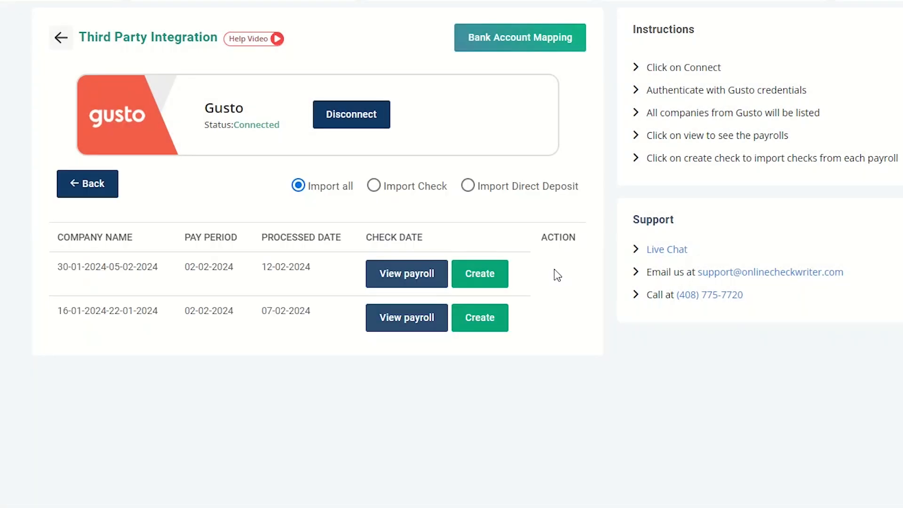
click(407, 274)
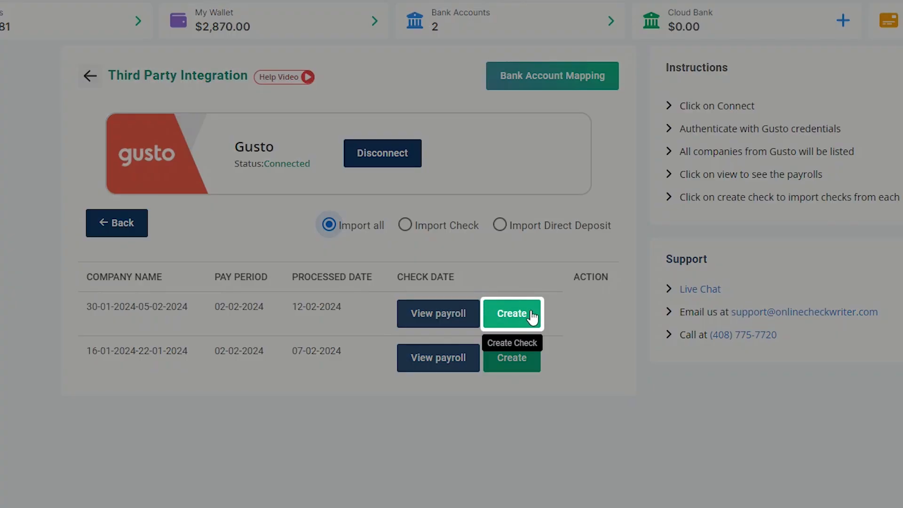
click(512, 314)
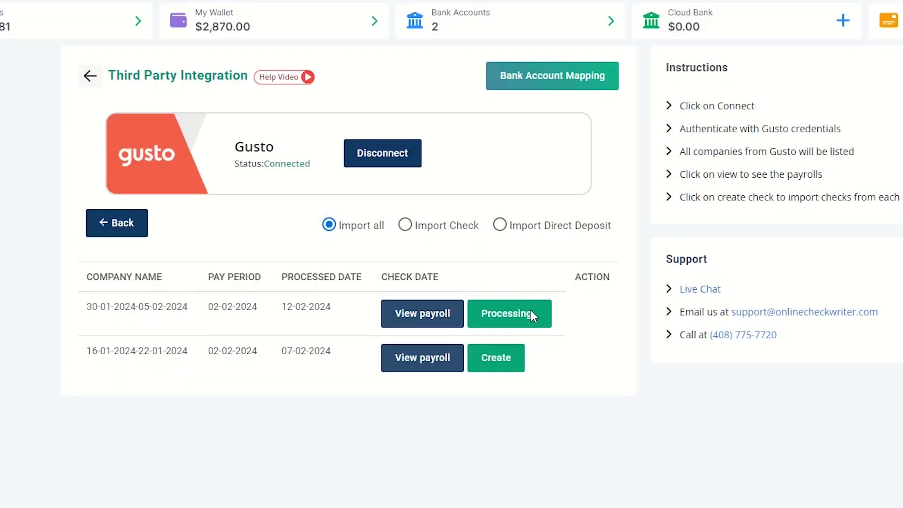
click(510, 314)
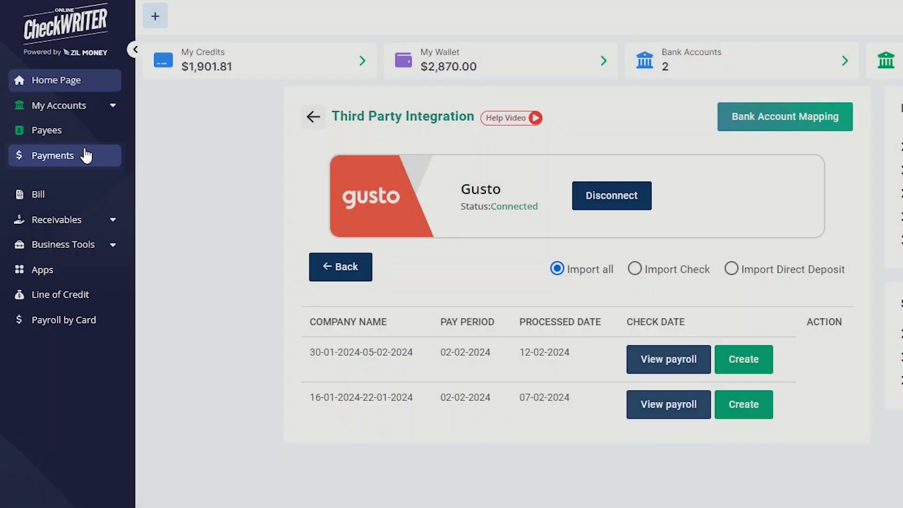
- Review the Gusto payroll checks in Payments, selecting Maya Angelou's, then open Payees
click(52, 155)
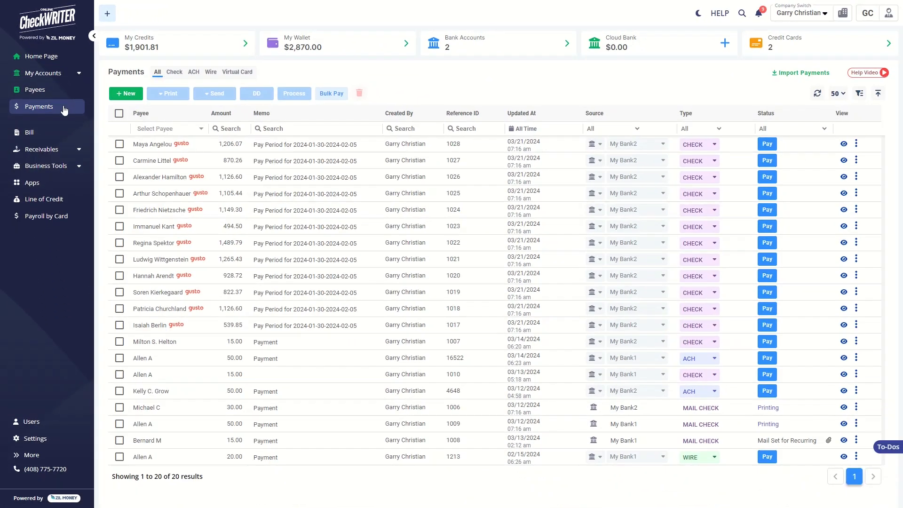
click(119, 144)
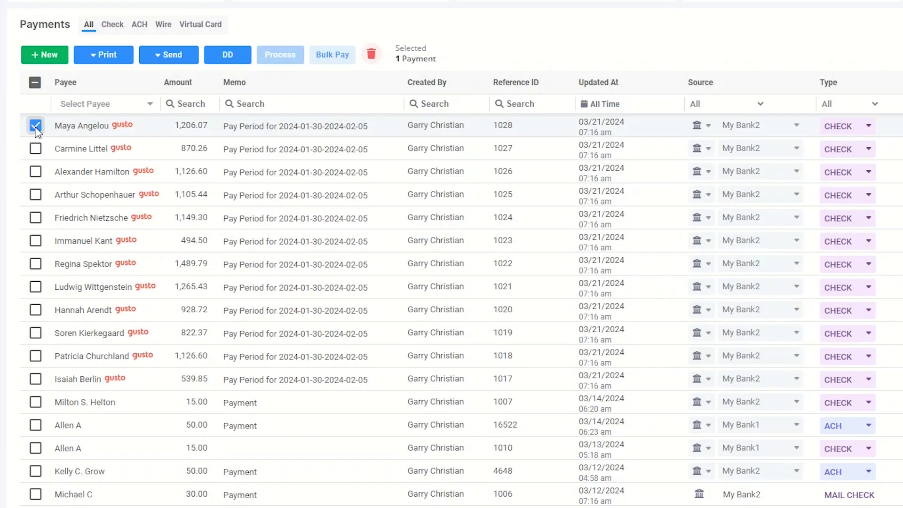
click(227, 54)
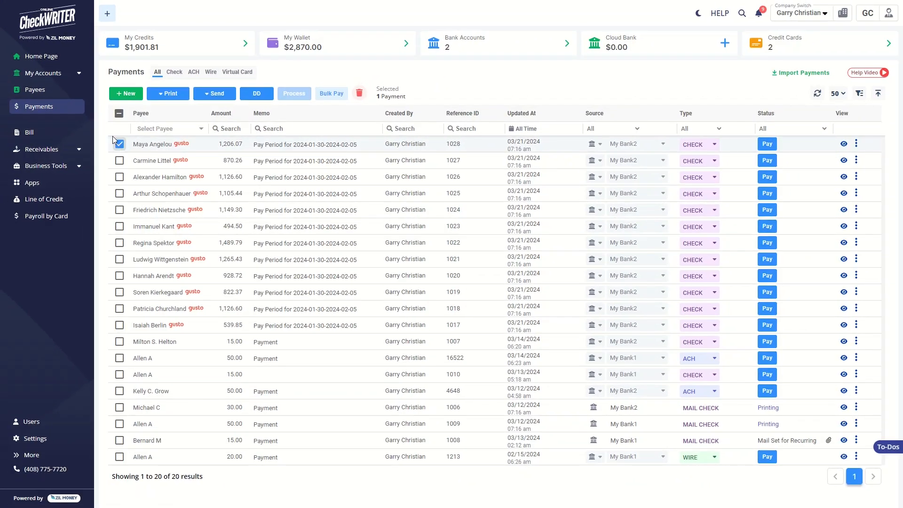
click(32, 89)
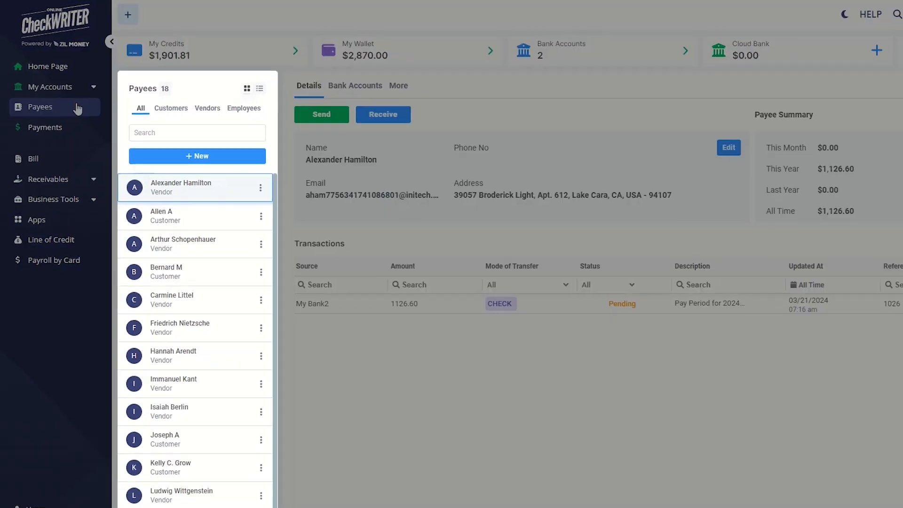